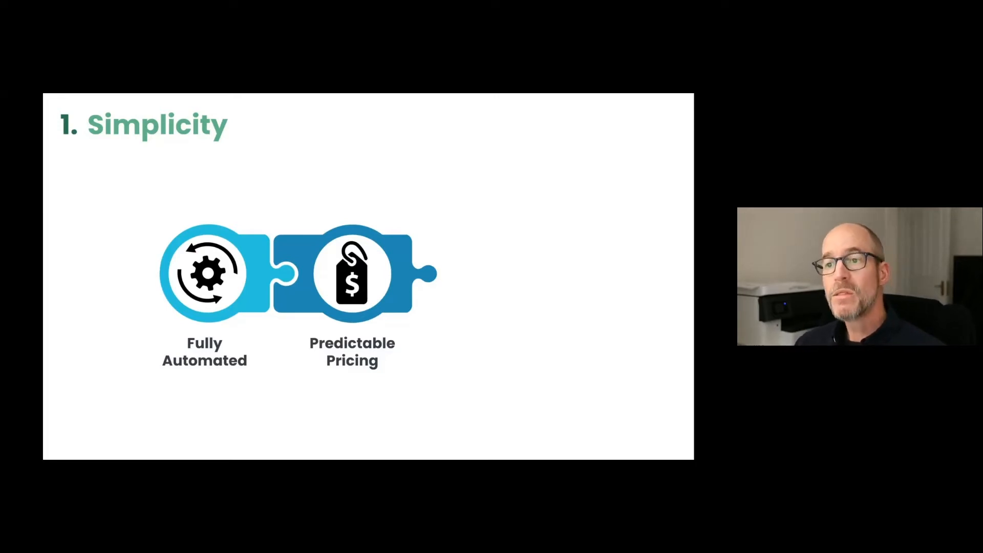
{"action": "key", "text": "Right"}
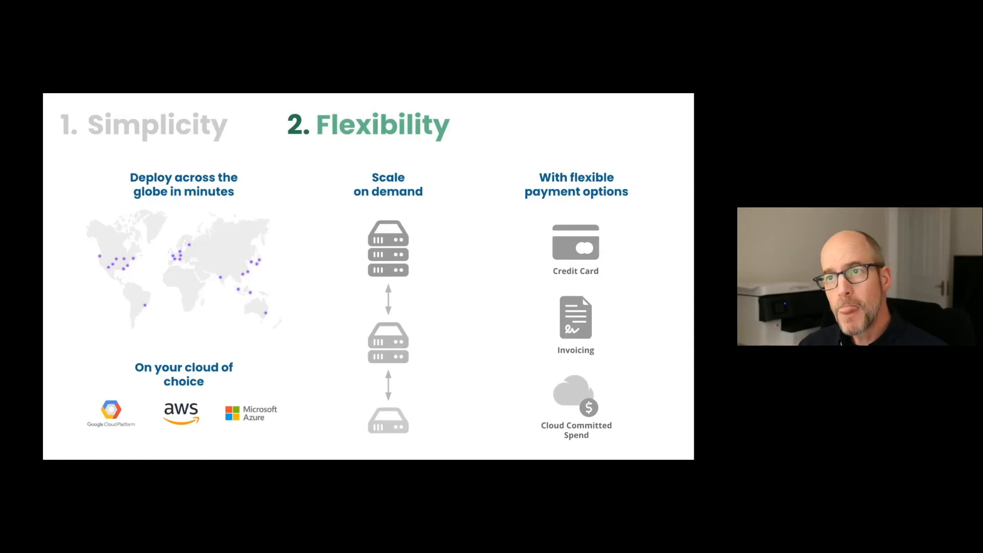
{"action": "key", "text": "right"}
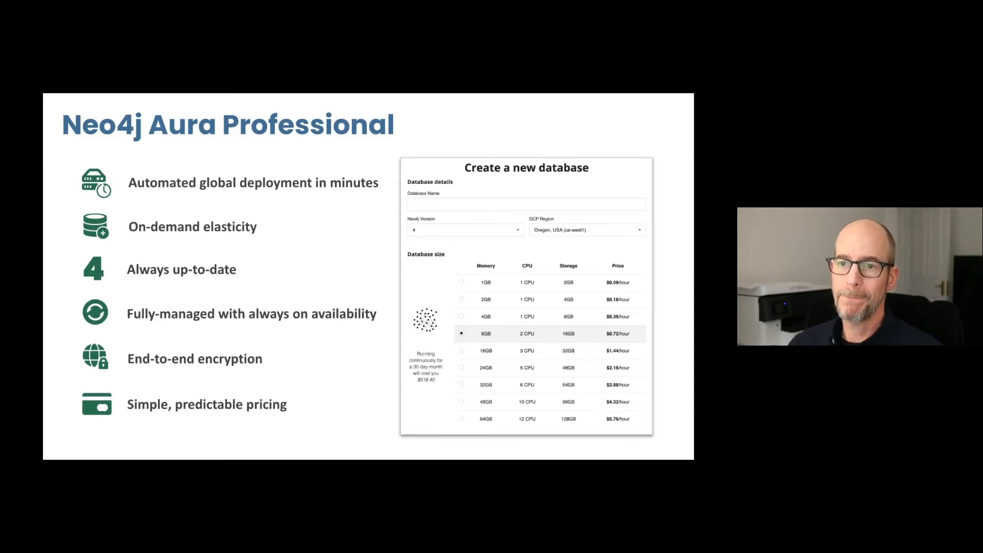
{"action": "key", "text": "Right"}
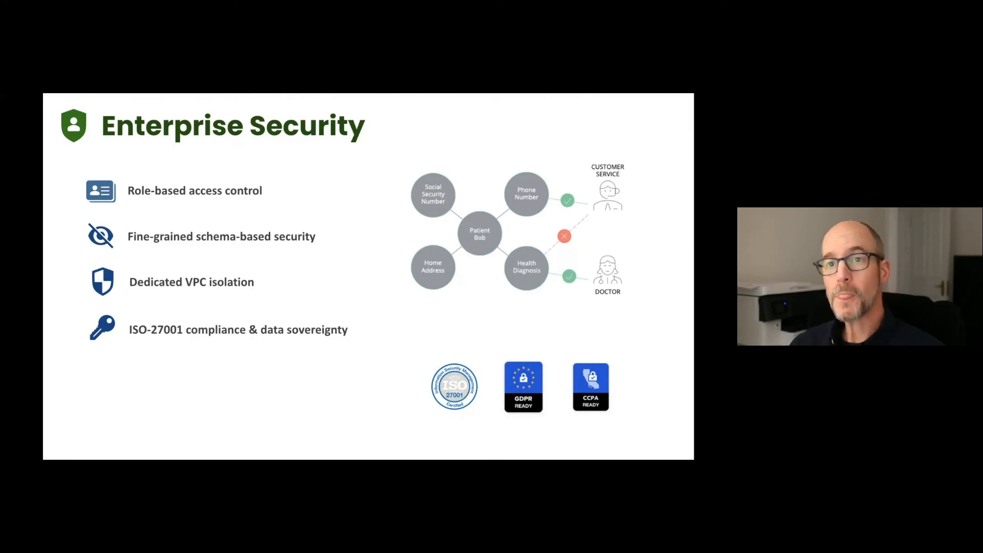
{"action": "key", "text": "right"}
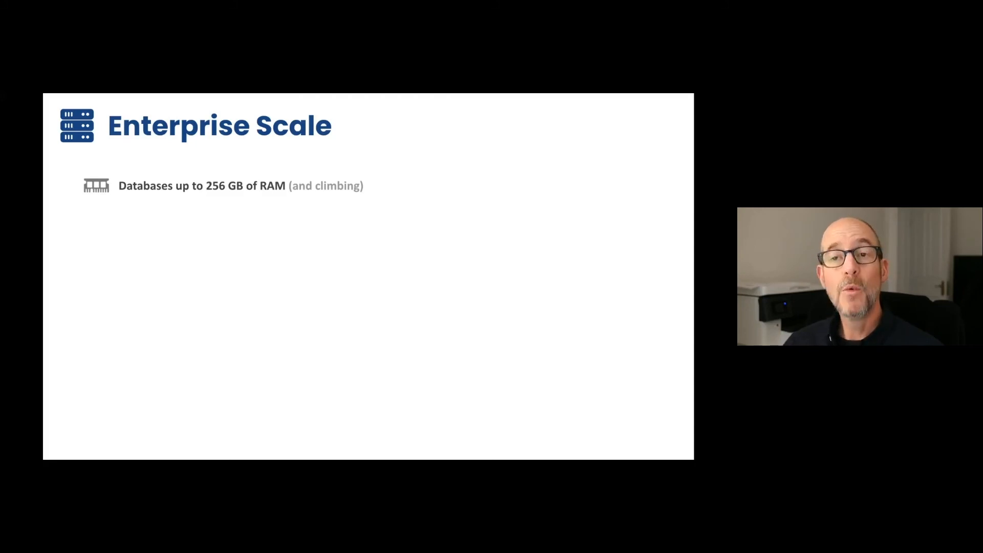
{"action": "key", "text": "right"}
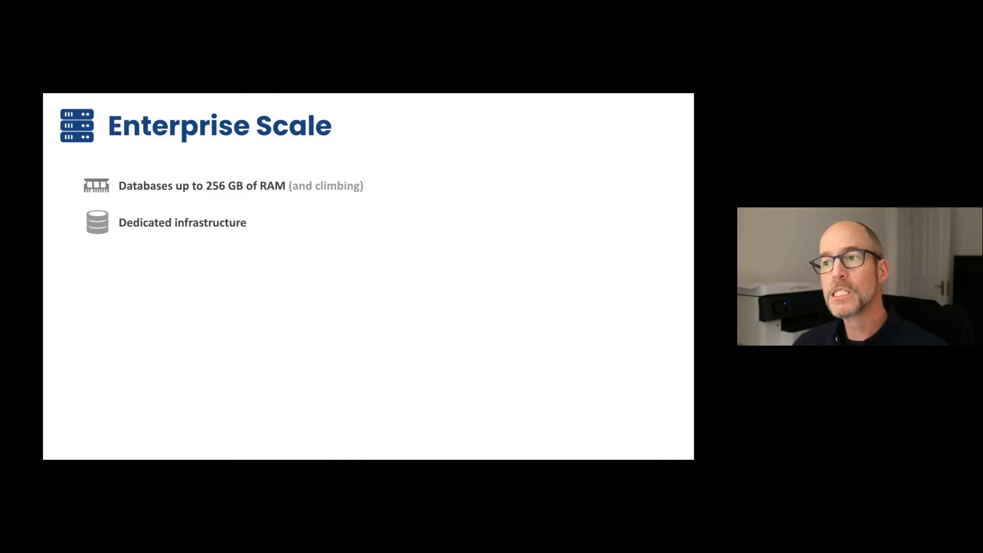
{"action": "key", "text": "right"}
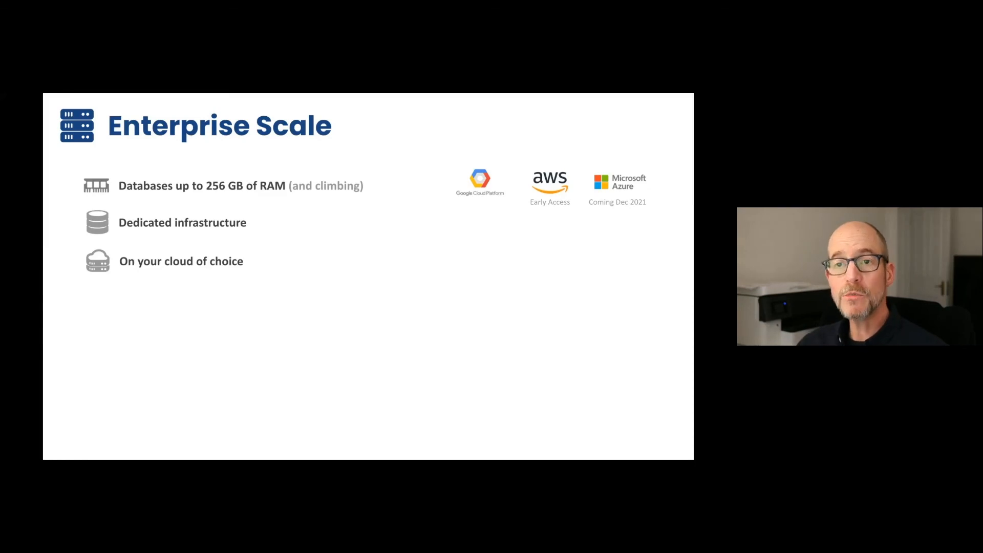
{"action": "key", "text": "right"}
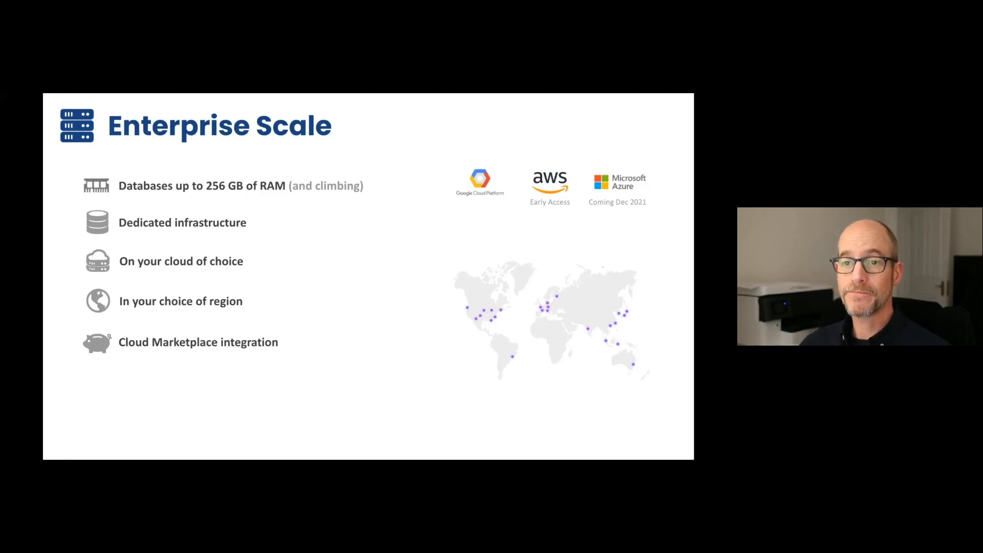
{"action": "key", "text": "Right"}
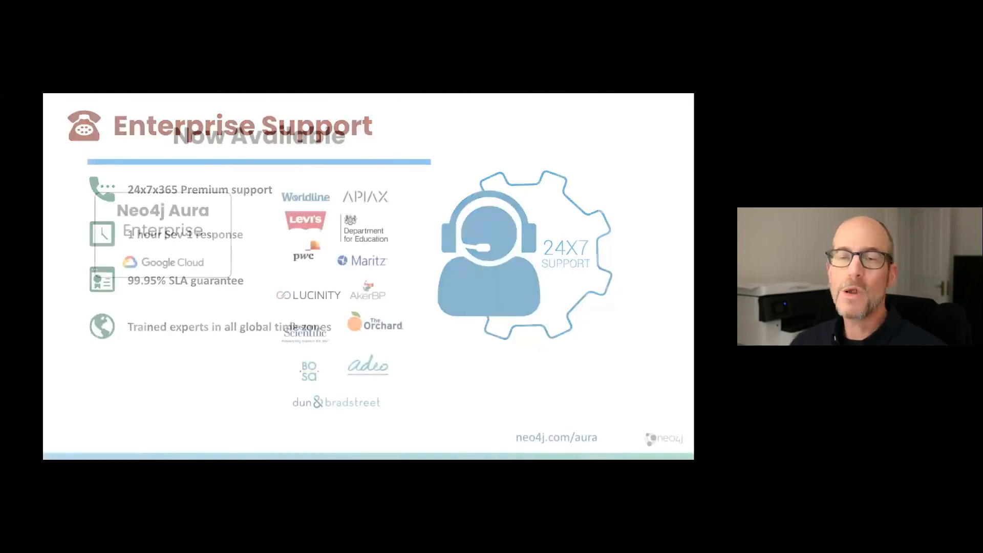